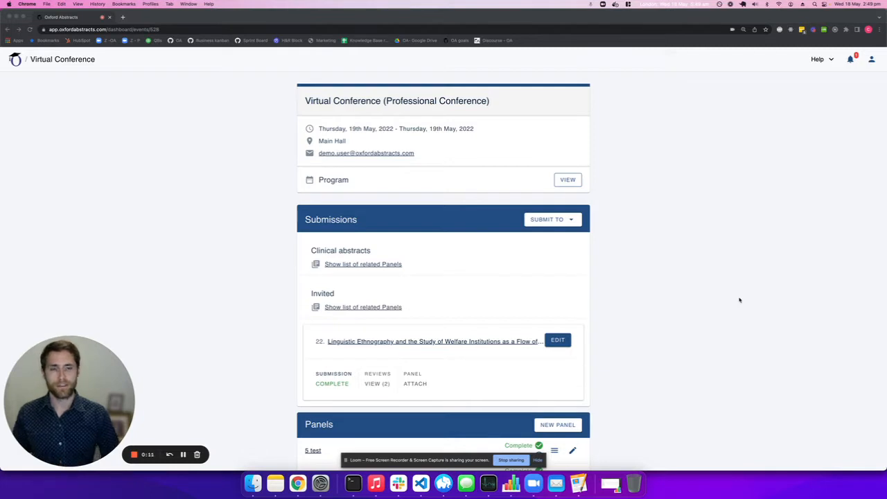
{"action": "mouse_move", "coordinate": [631, 299]}
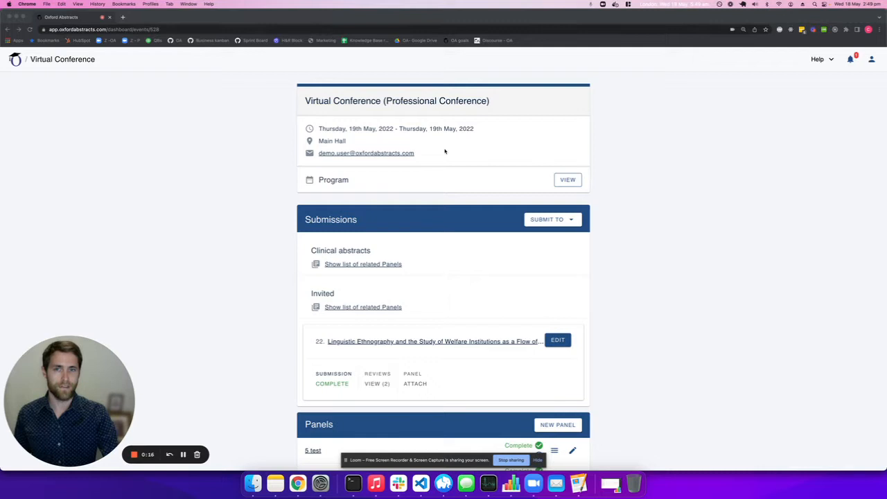
{"action": "mouse_move", "coordinate": [425, 258]}
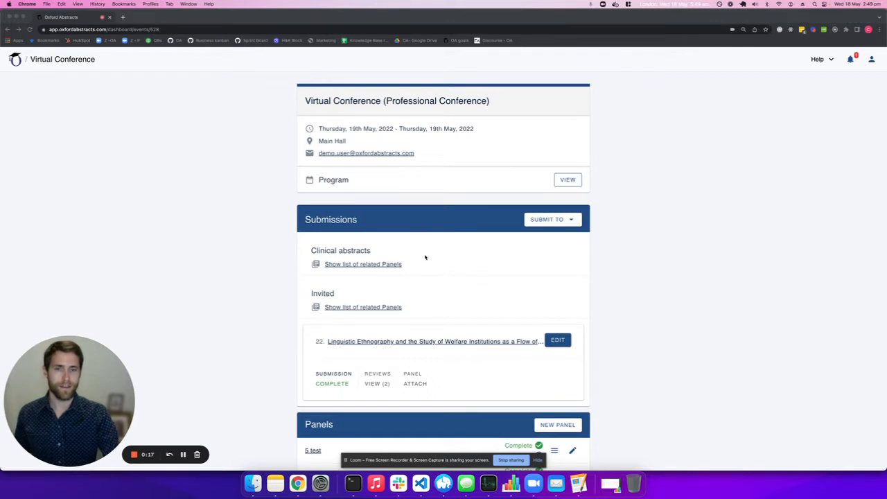
Open the abstract's reviews via VIEW (2), preview an inline comment on the highlighted text and dismiss it
{"action": "scroll", "scroll_direction": "down", "scroll_amount": 3}
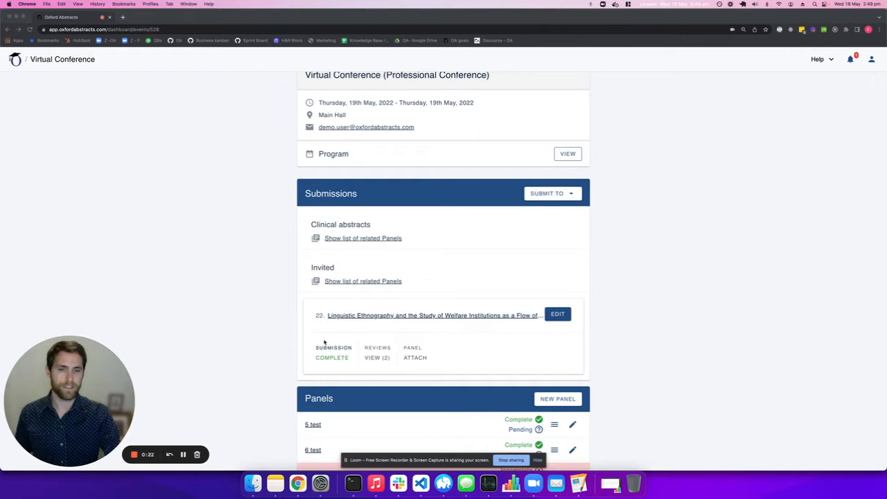
{"action": "mouse_move", "coordinate": [529, 313]}
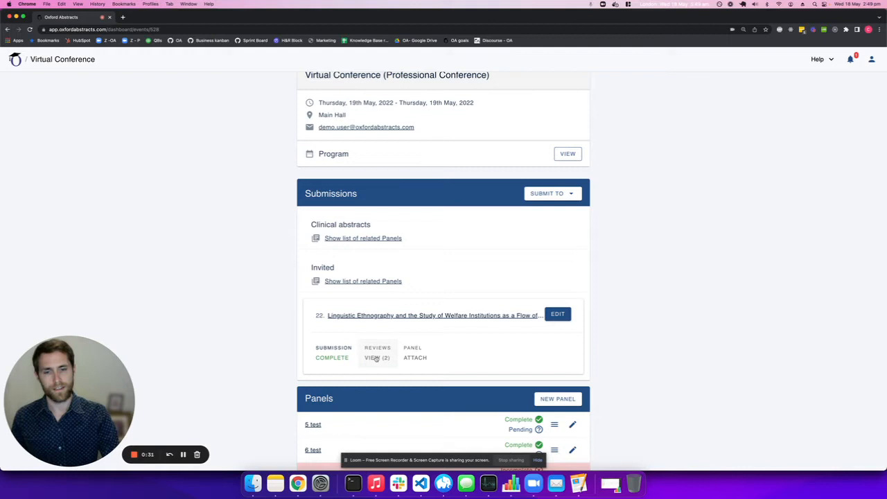
{"action": "mouse_move", "coordinate": [376, 360]}
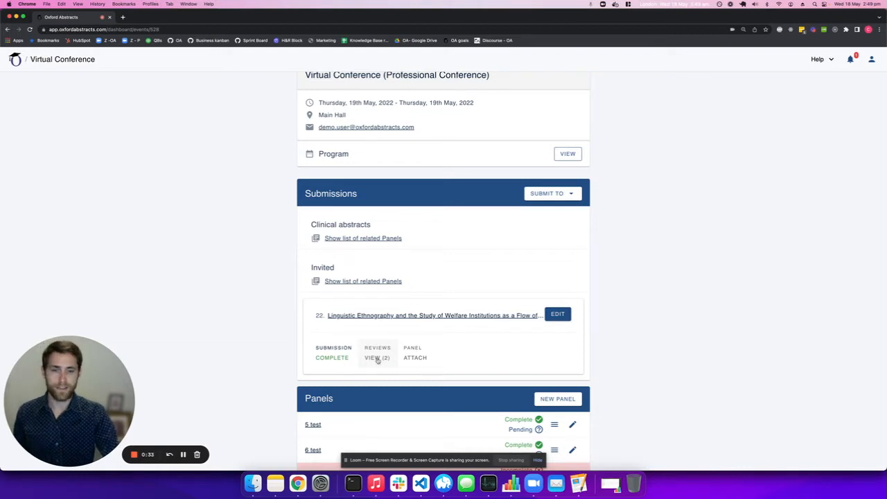
{"action": "left_click", "coordinate": [377, 358]}
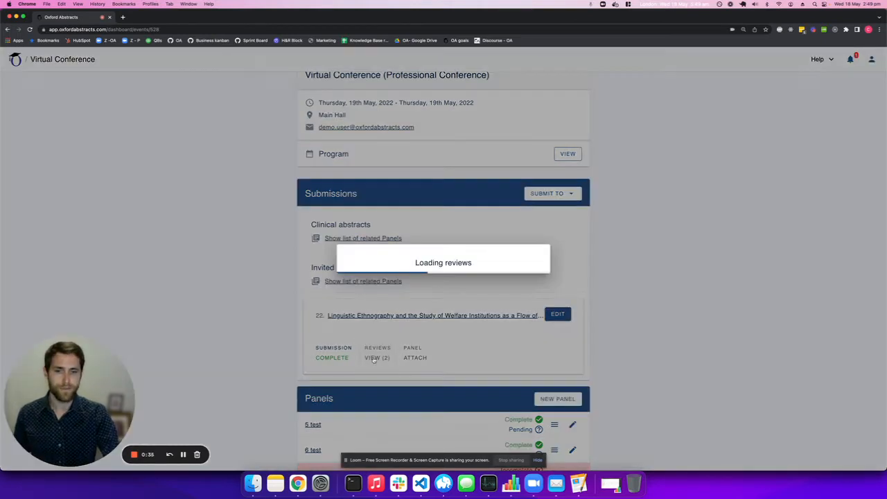
{"action": "left_click", "coordinate": [377, 357]}
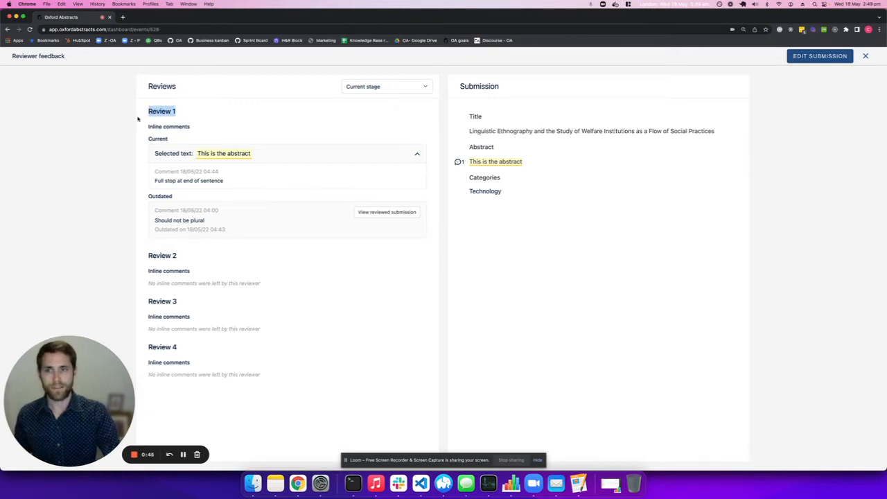
{"action": "mouse_move", "coordinate": [238, 161]}
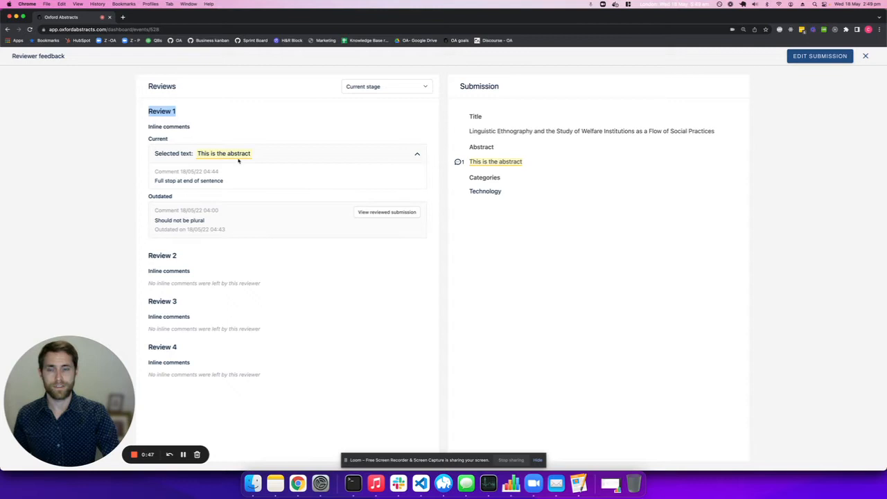
{"action": "mouse_move", "coordinate": [354, 197]}
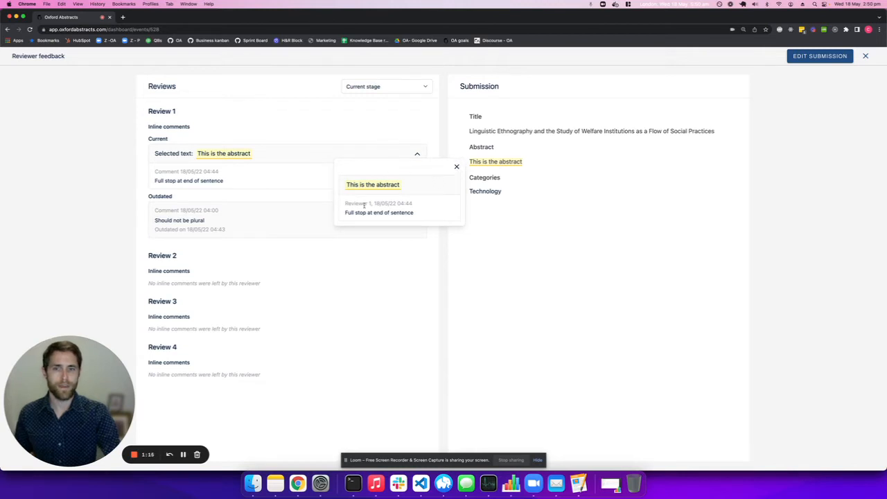
{"action": "left_click", "coordinate": [456, 166]}
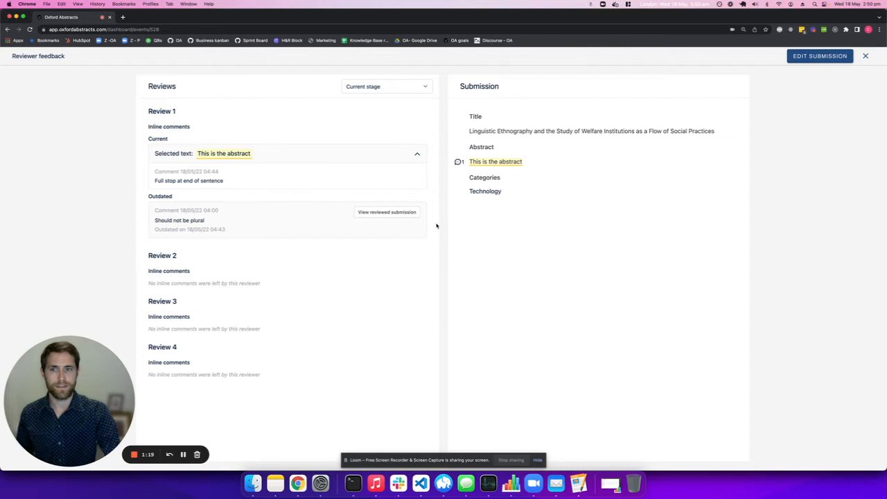
{"action": "mouse_move", "coordinate": [338, 230]}
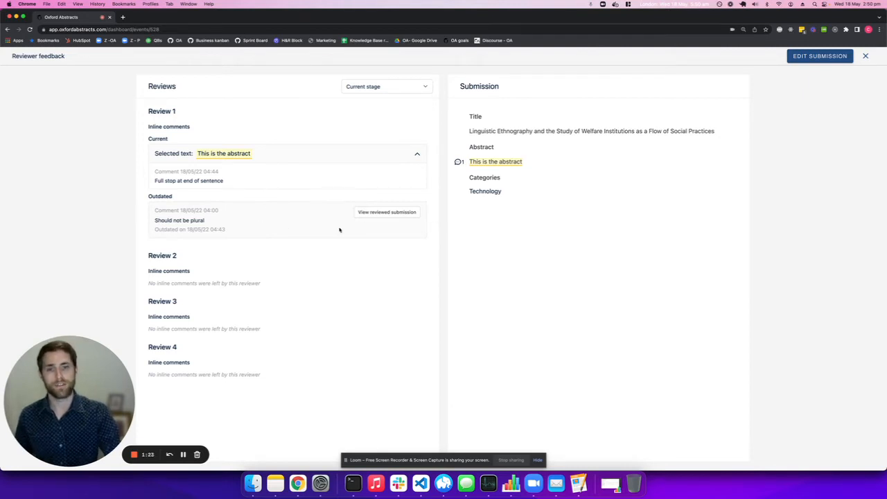
{"action": "mouse_move", "coordinate": [197, 208]}
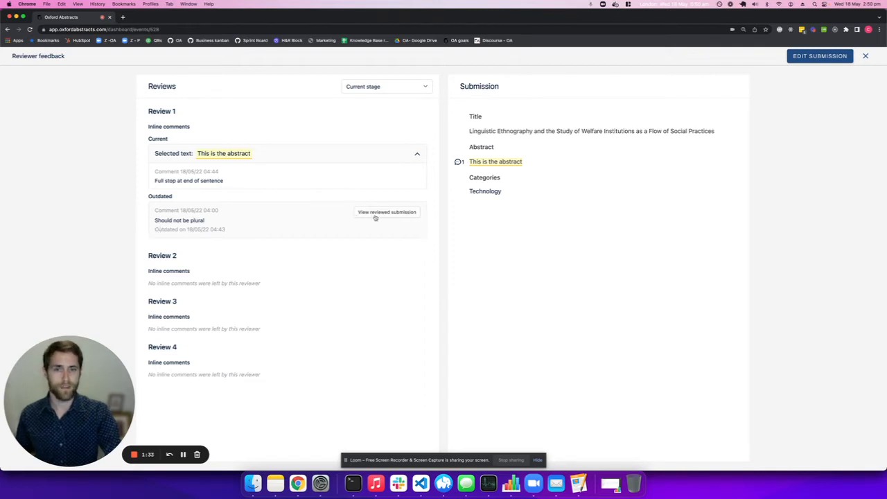
{"action": "left_click", "coordinate": [386, 212]}
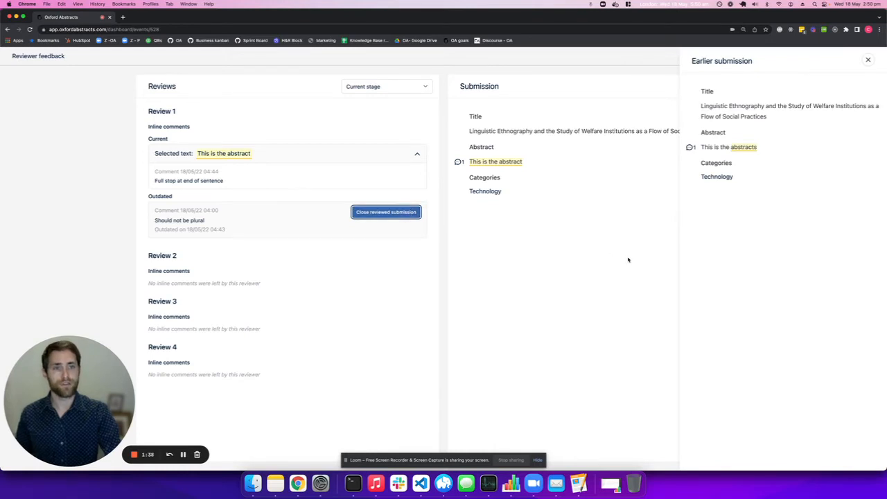
{"action": "mouse_move", "coordinate": [687, 194]}
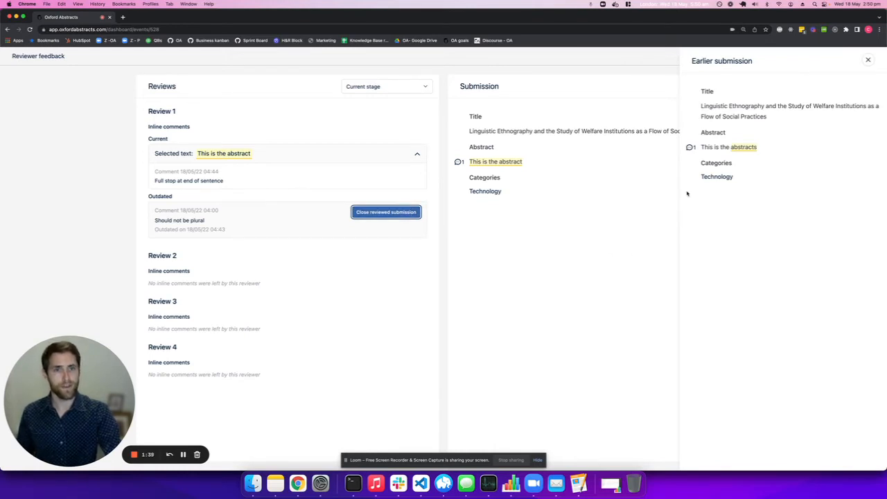
{"action": "mouse_move", "coordinate": [688, 138]}
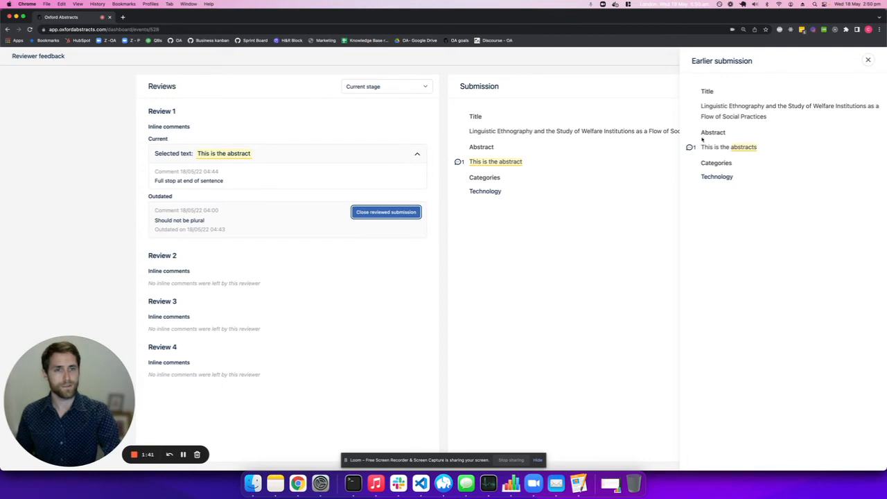
{"action": "mouse_move", "coordinate": [759, 152]}
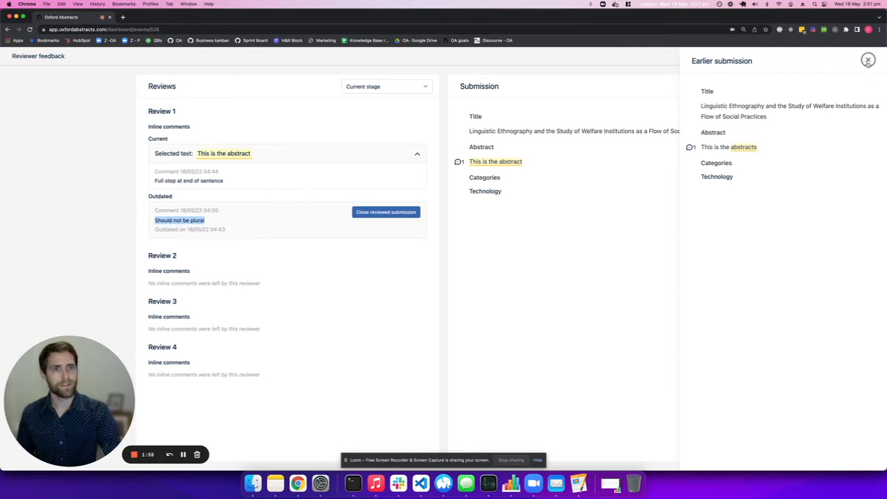
{"action": "left_click", "coordinate": [867, 60]}
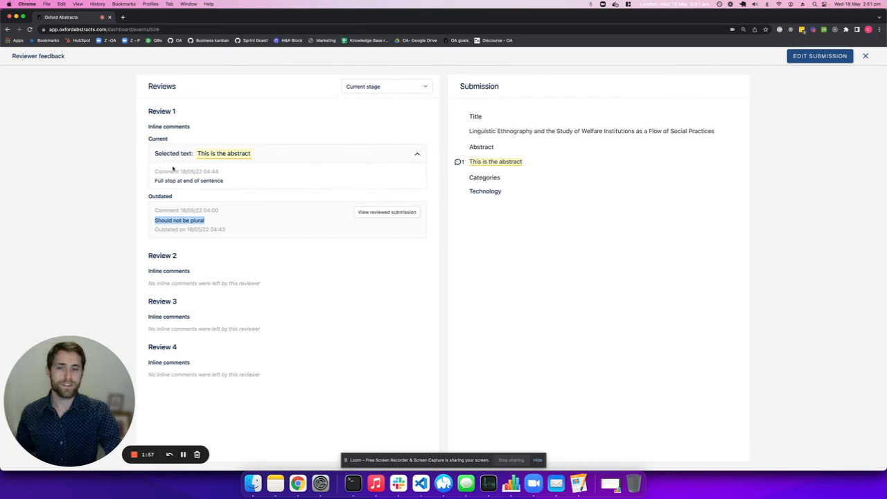
{"action": "mouse_move", "coordinate": [463, 180]}
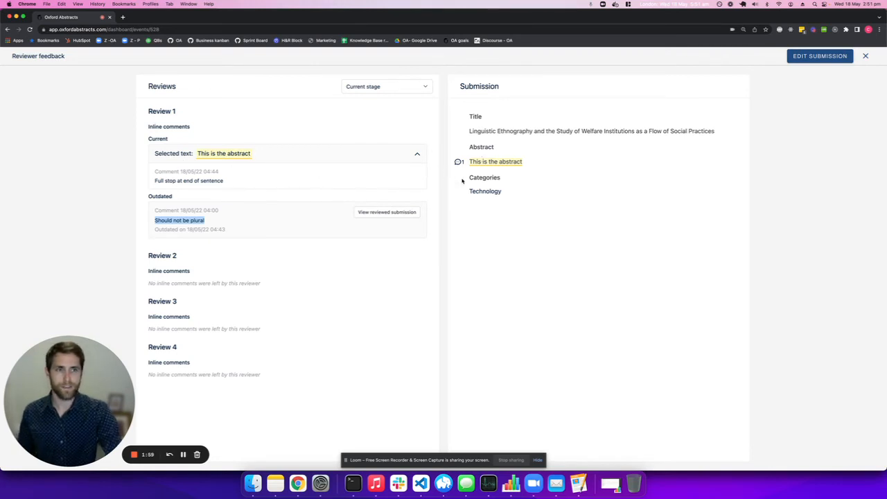
{"action": "mouse_move", "coordinate": [501, 208]}
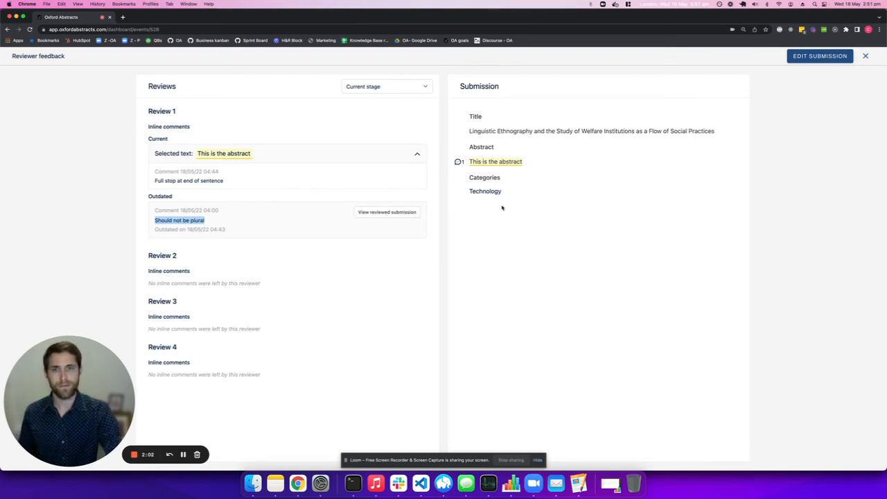
{"action": "mouse_move", "coordinate": [715, 113]}
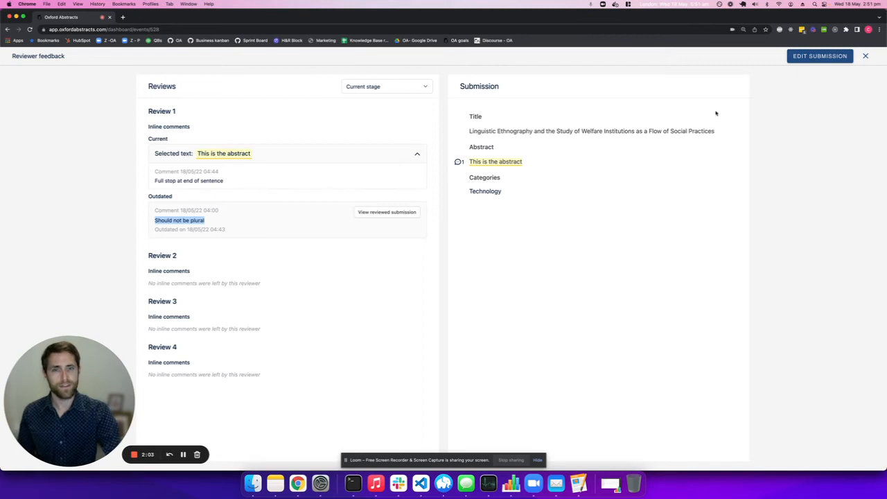
{"action": "mouse_move", "coordinate": [269, 185]}
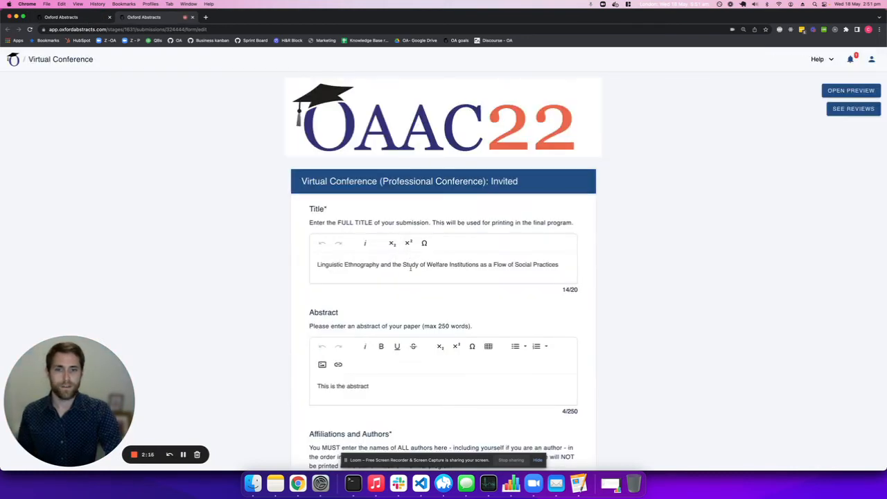
Resubmit the edited abstract ending with a full stop via SUBMIT, reaching the submission summary
{"action": "scroll", "scroll_direction": "down", "scroll_amount": 3}
{"action": "type", "text": "."}
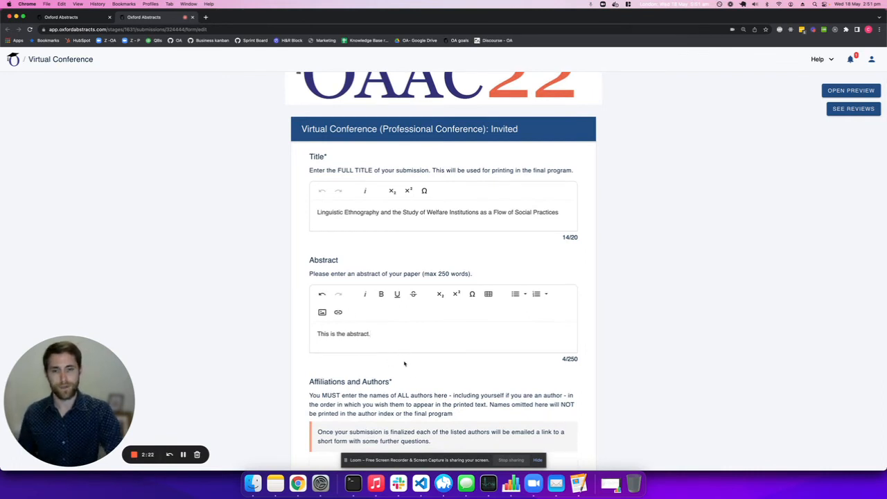
{"action": "scroll", "scroll_direction": "down", "scroll_amount": 3}
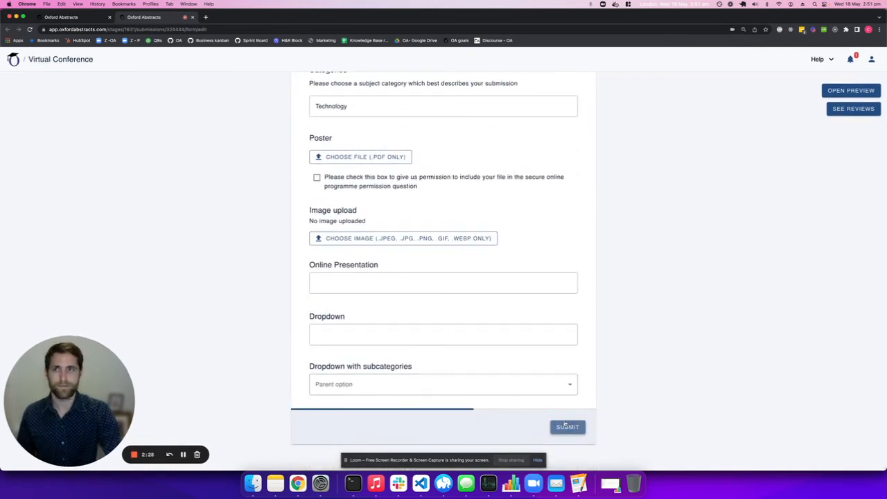
{"action": "left_click", "coordinate": [568, 427]}
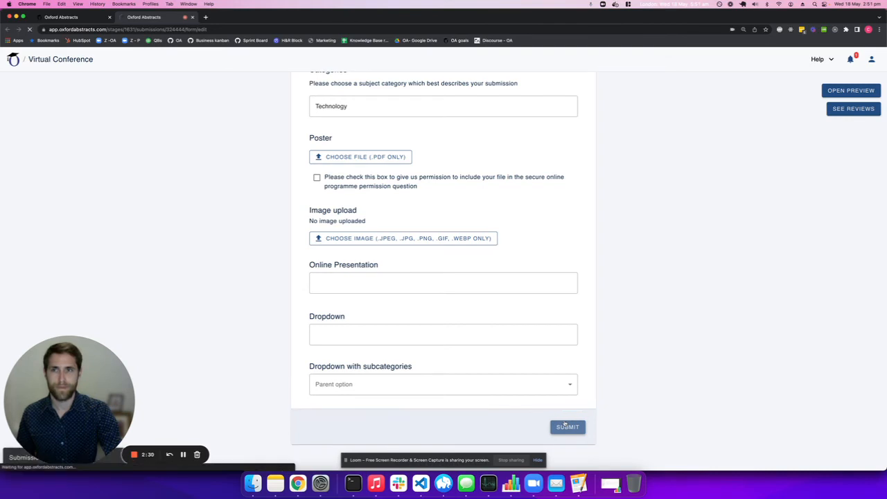
{"action": "left_click", "coordinate": [568, 427]}
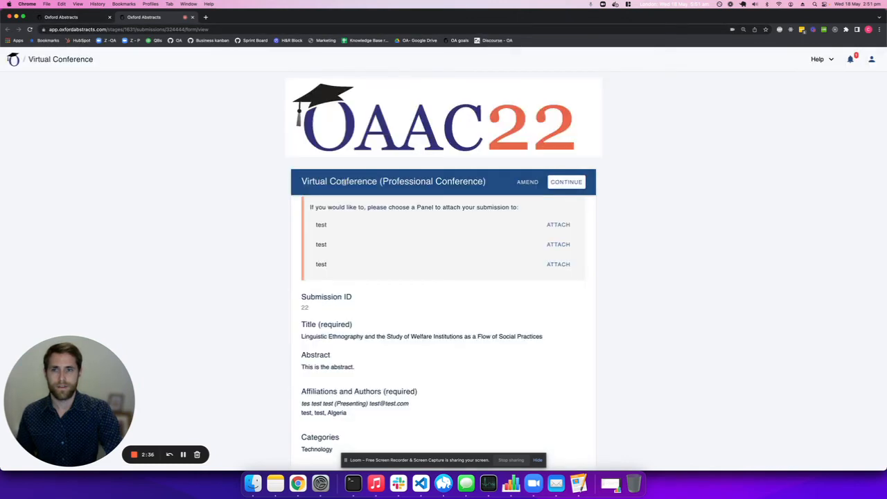
Continue from the submission summary back to the Virtual Conference dashboard
{"action": "scroll", "scroll_direction": "down", "scroll_amount": 3}
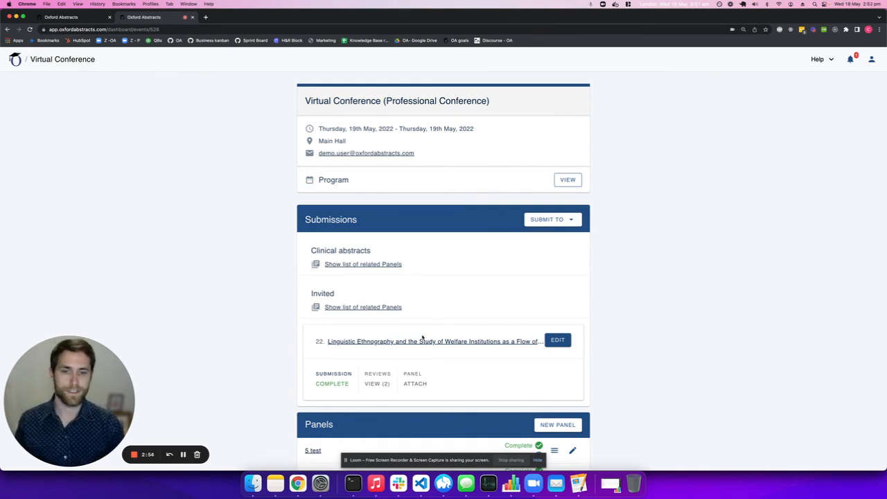
Reopen the resubmitted abstract's reviews via VIEW (2), where both Review 1 comments show as Outdated
{"action": "left_click", "coordinate": [377, 382]}
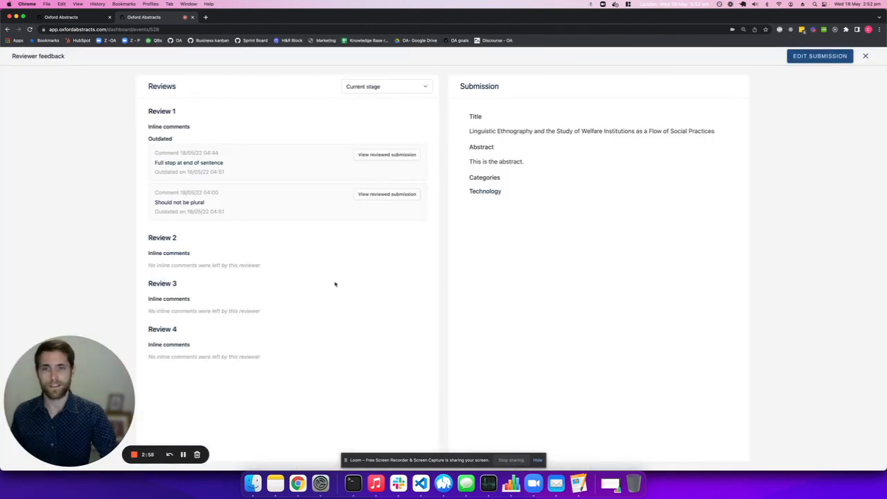
{"action": "mouse_move", "coordinate": [246, 211]}
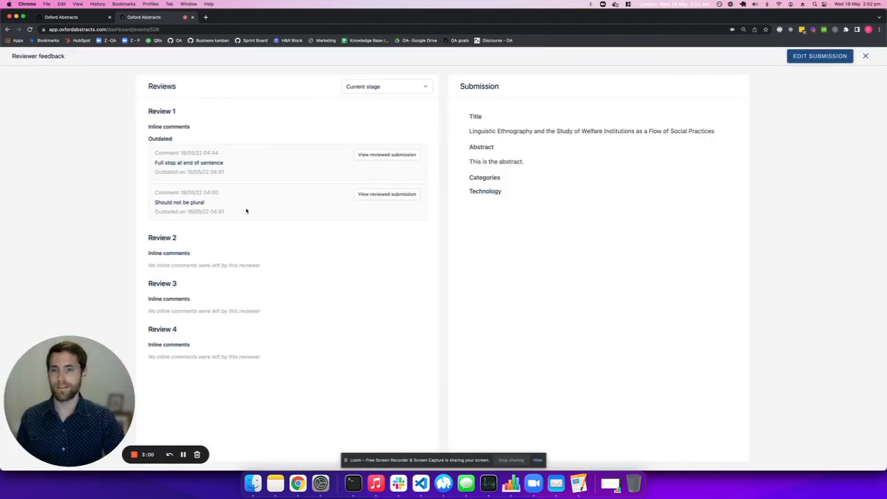